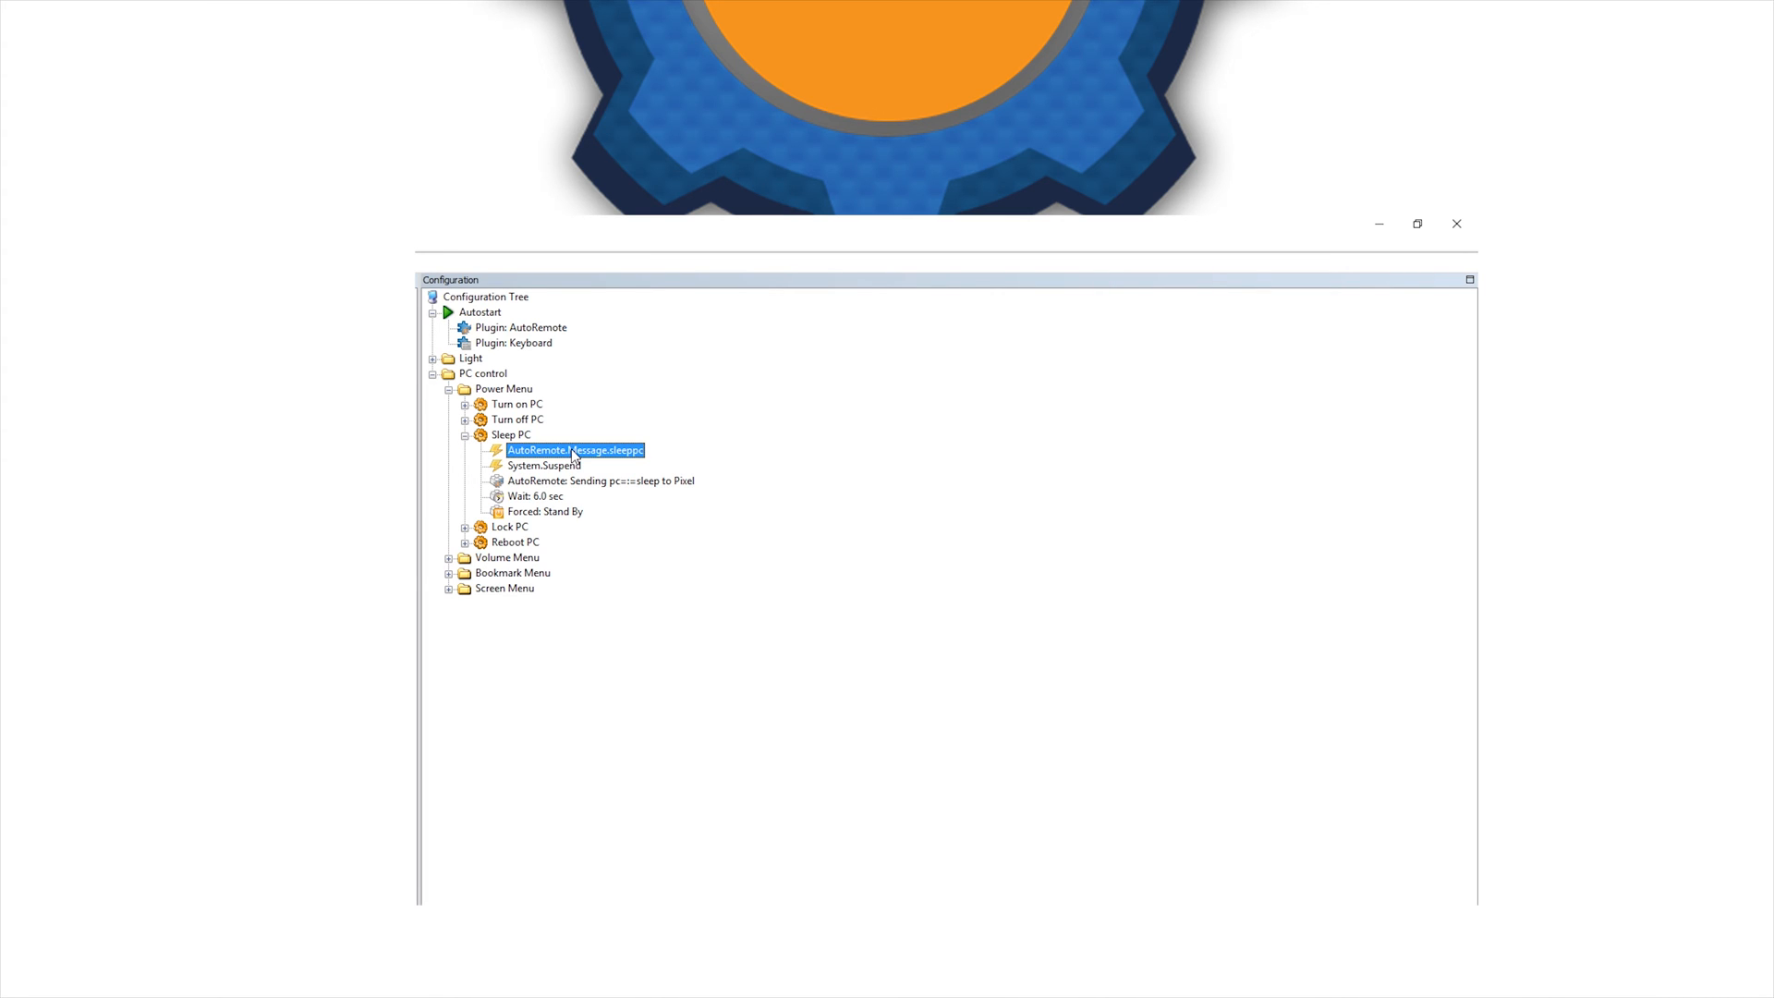
# - Review the Sleep PC macro's AutoRemote 'sleep' reply message sent to Pixel
pyautogui.click(543, 466)
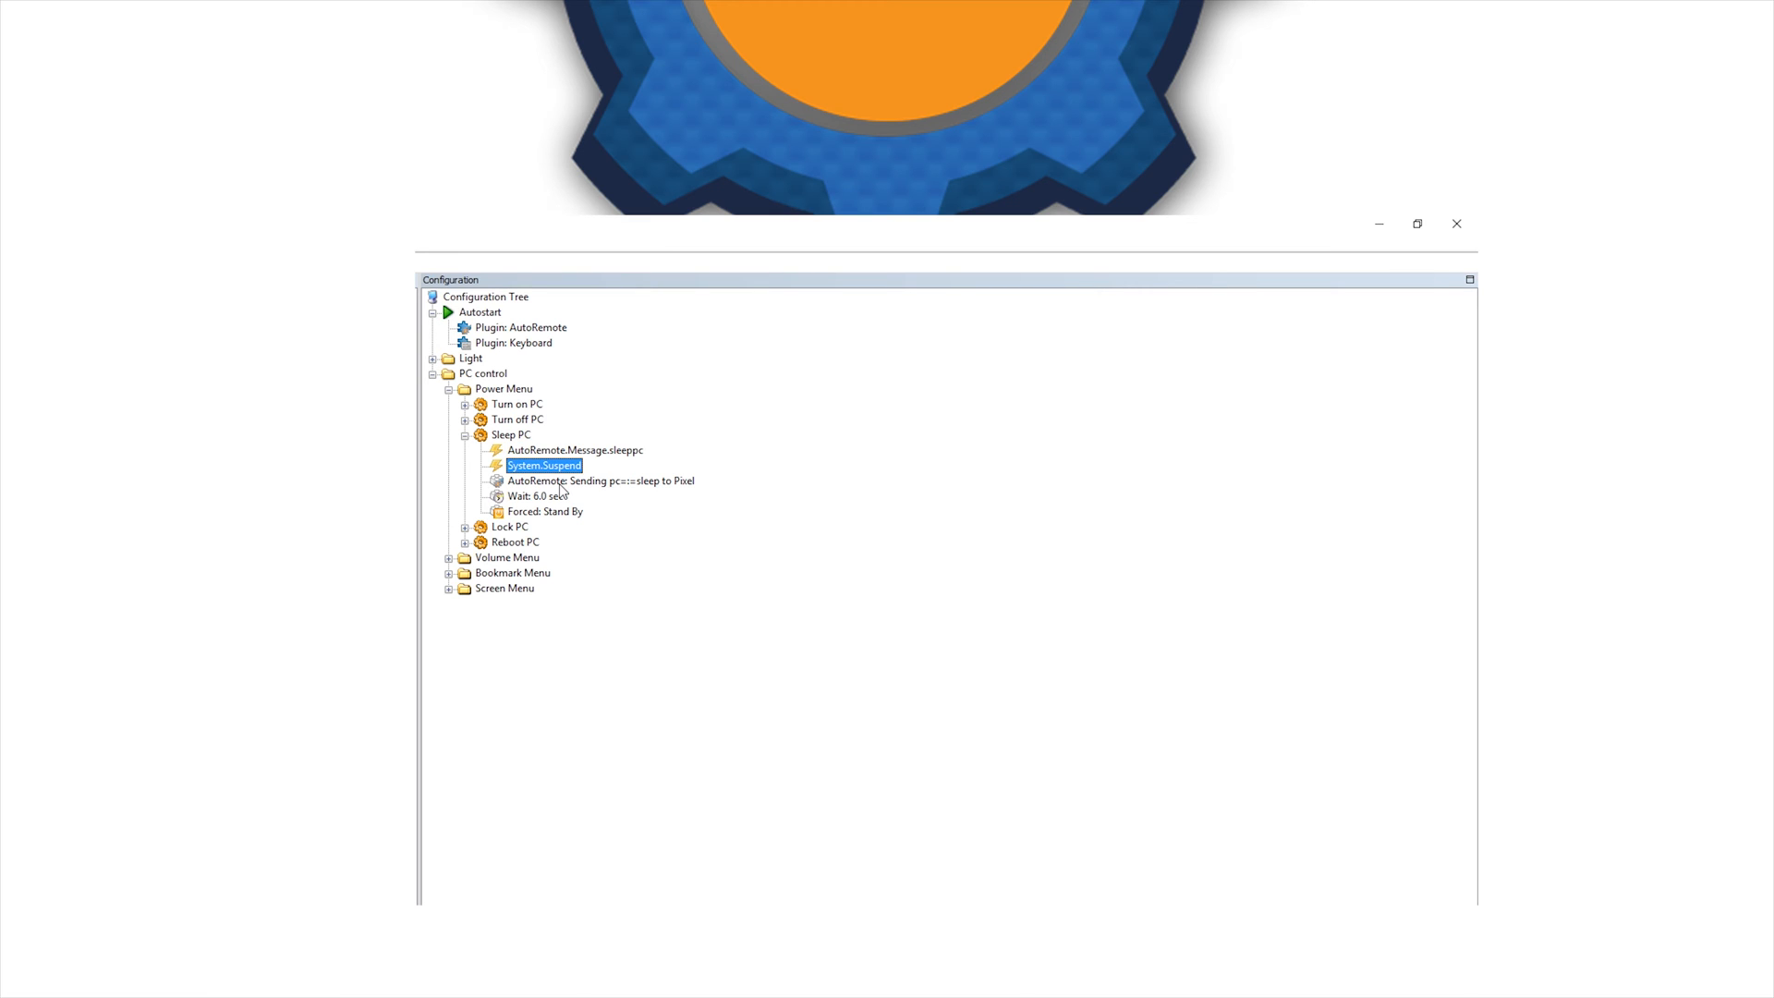
pyautogui.doubleClick(600, 481)
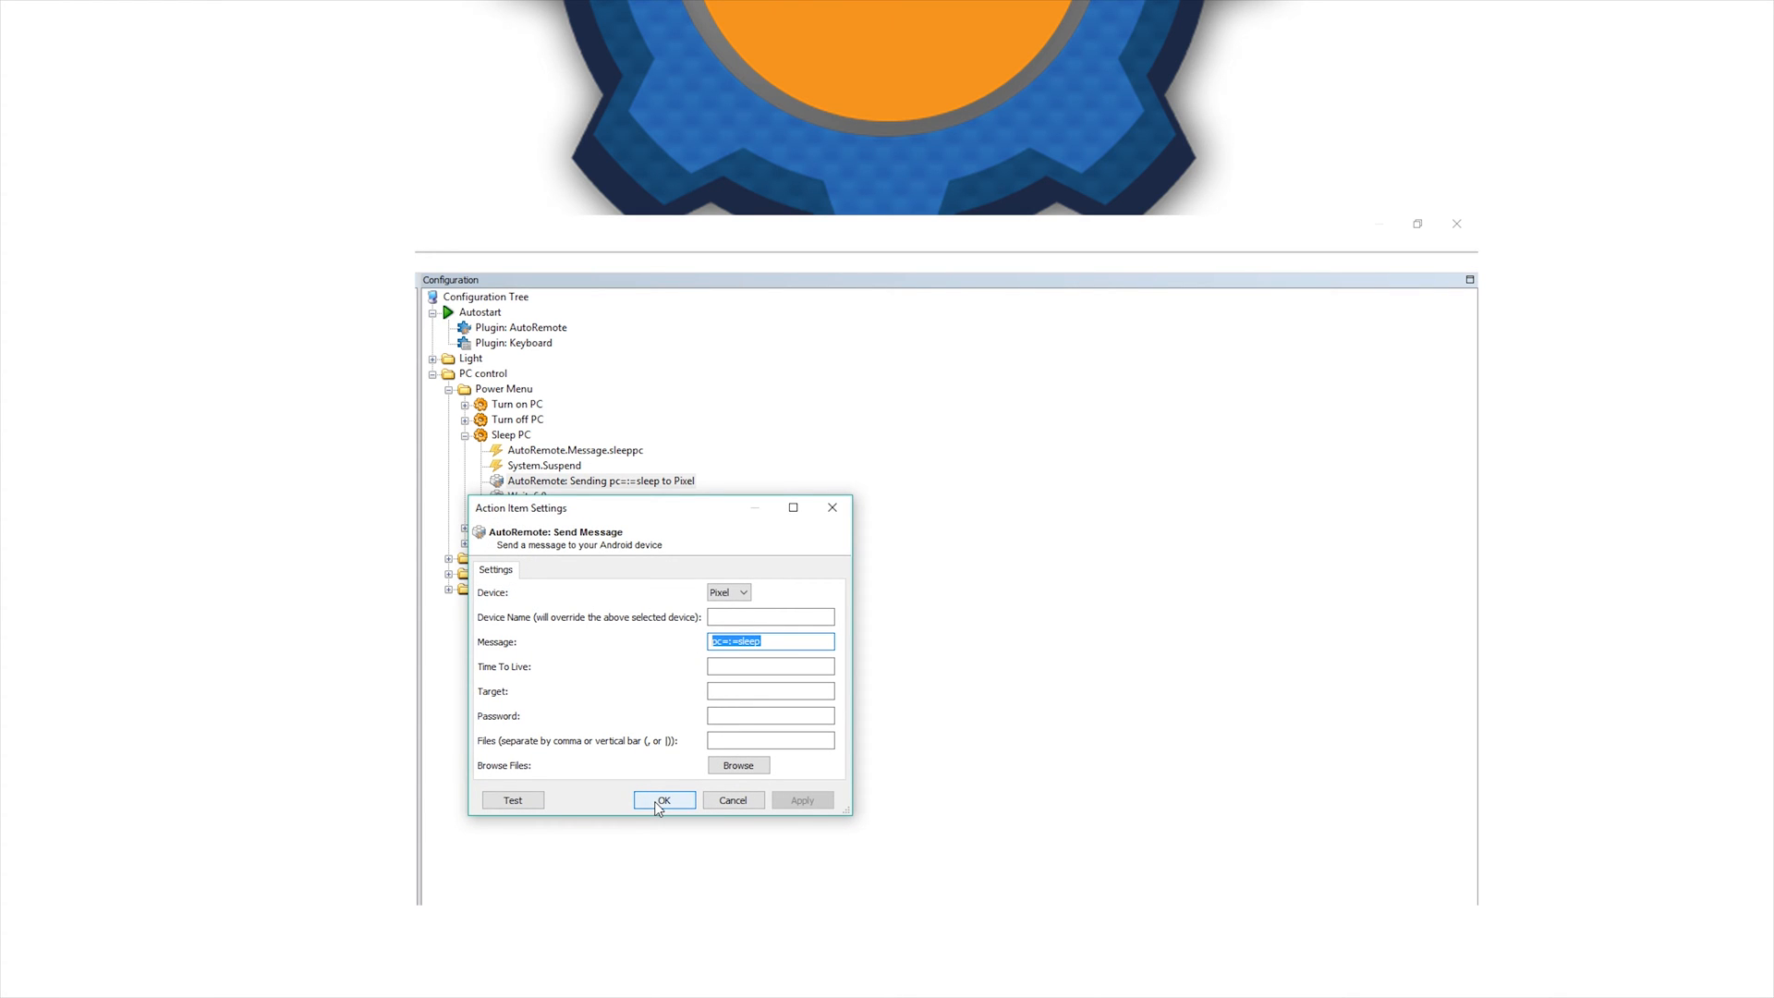
pyautogui.click(664, 800)
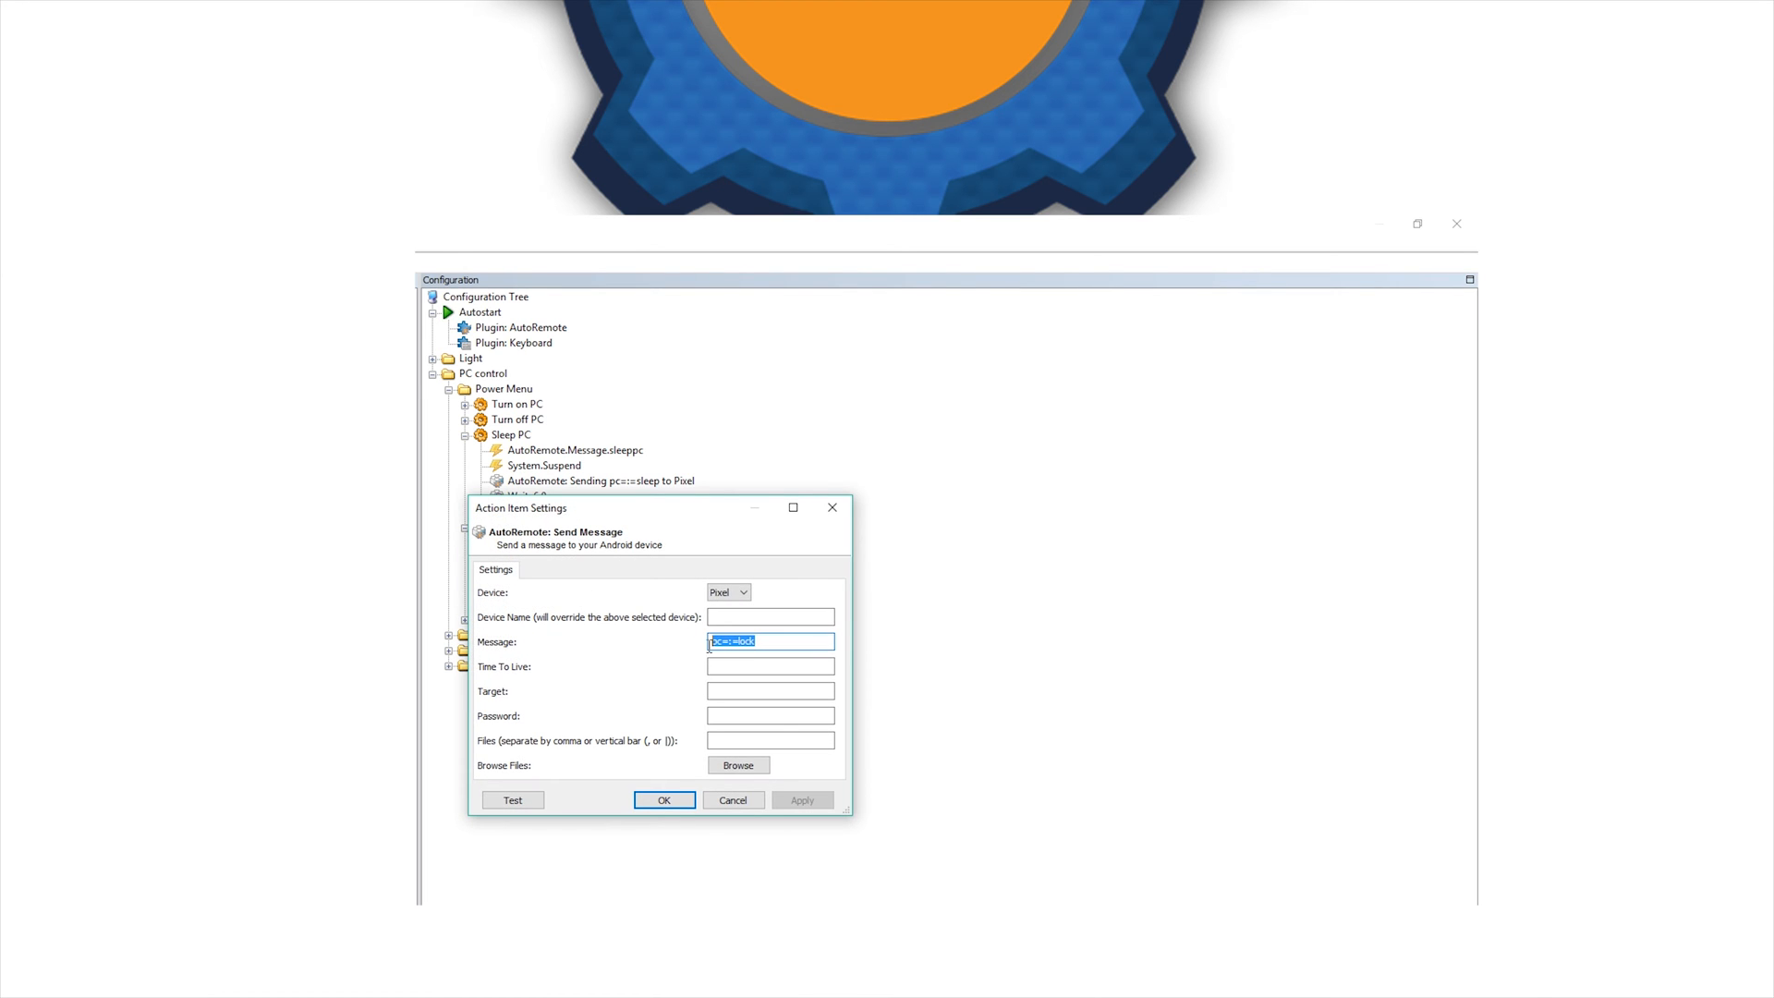
# - Inspect the Lock PC workstation-lock step and the Reboot PC trigger, 6-second wait and forced reboot
pyautogui.click(663, 801)
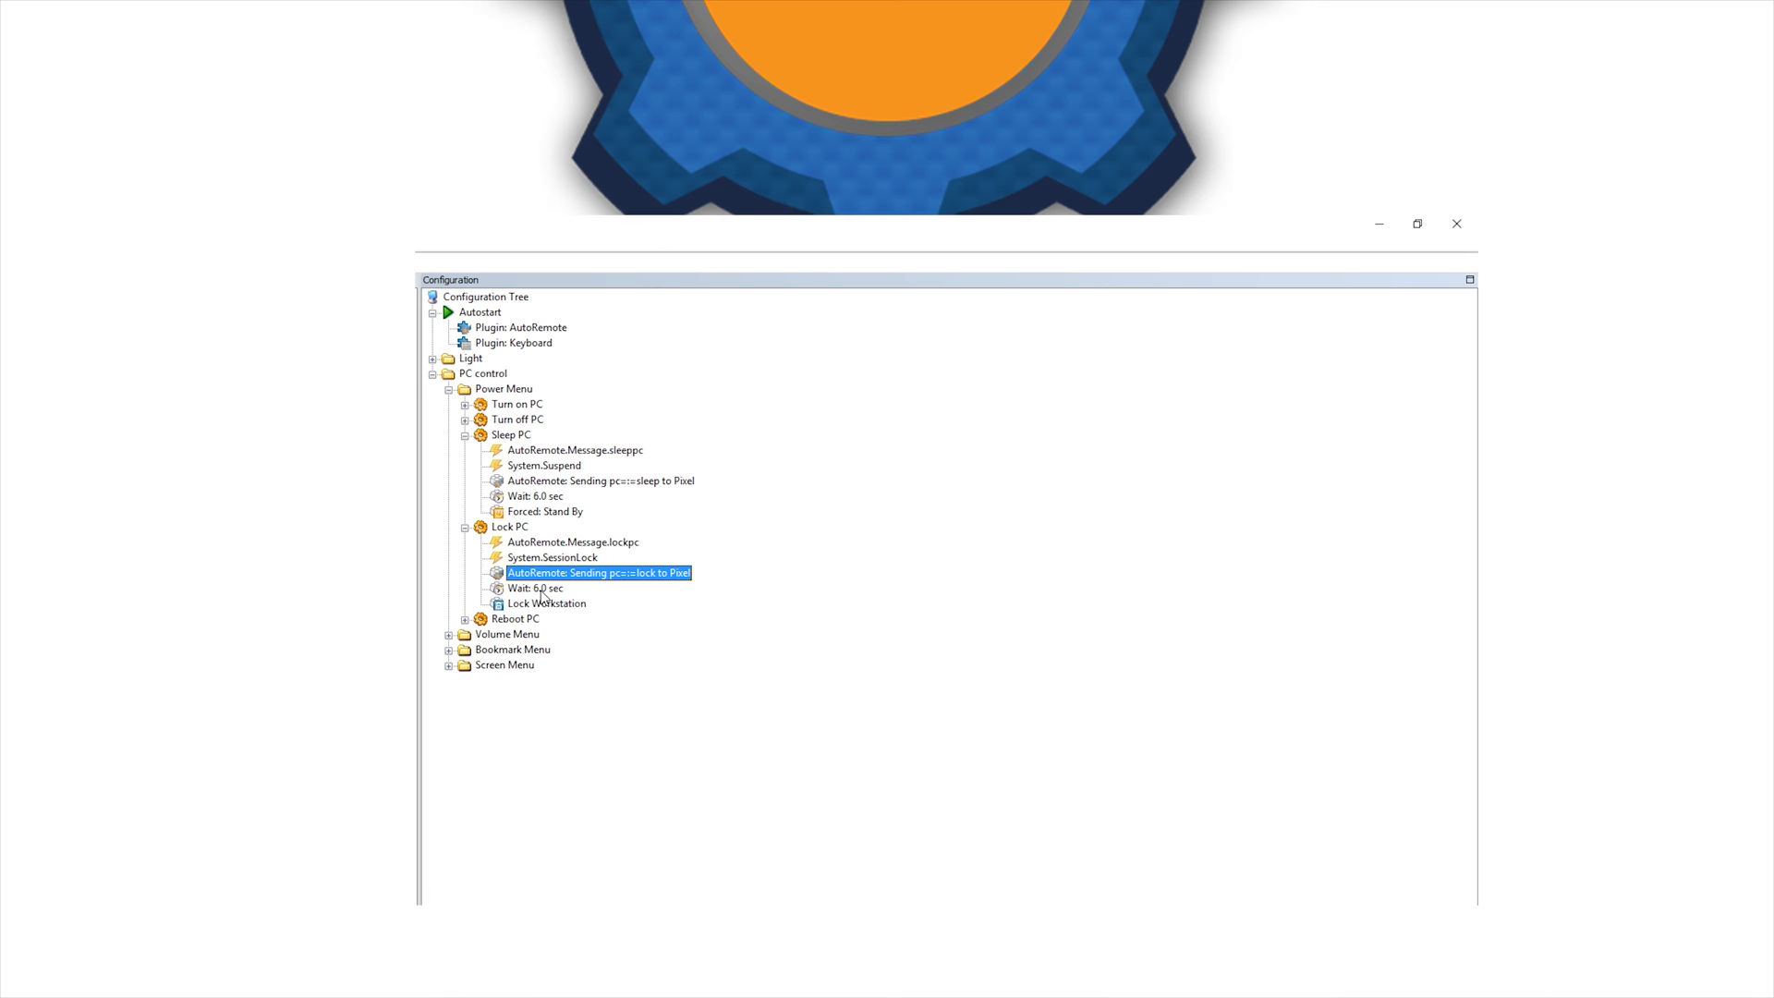
pyautogui.click(466, 619)
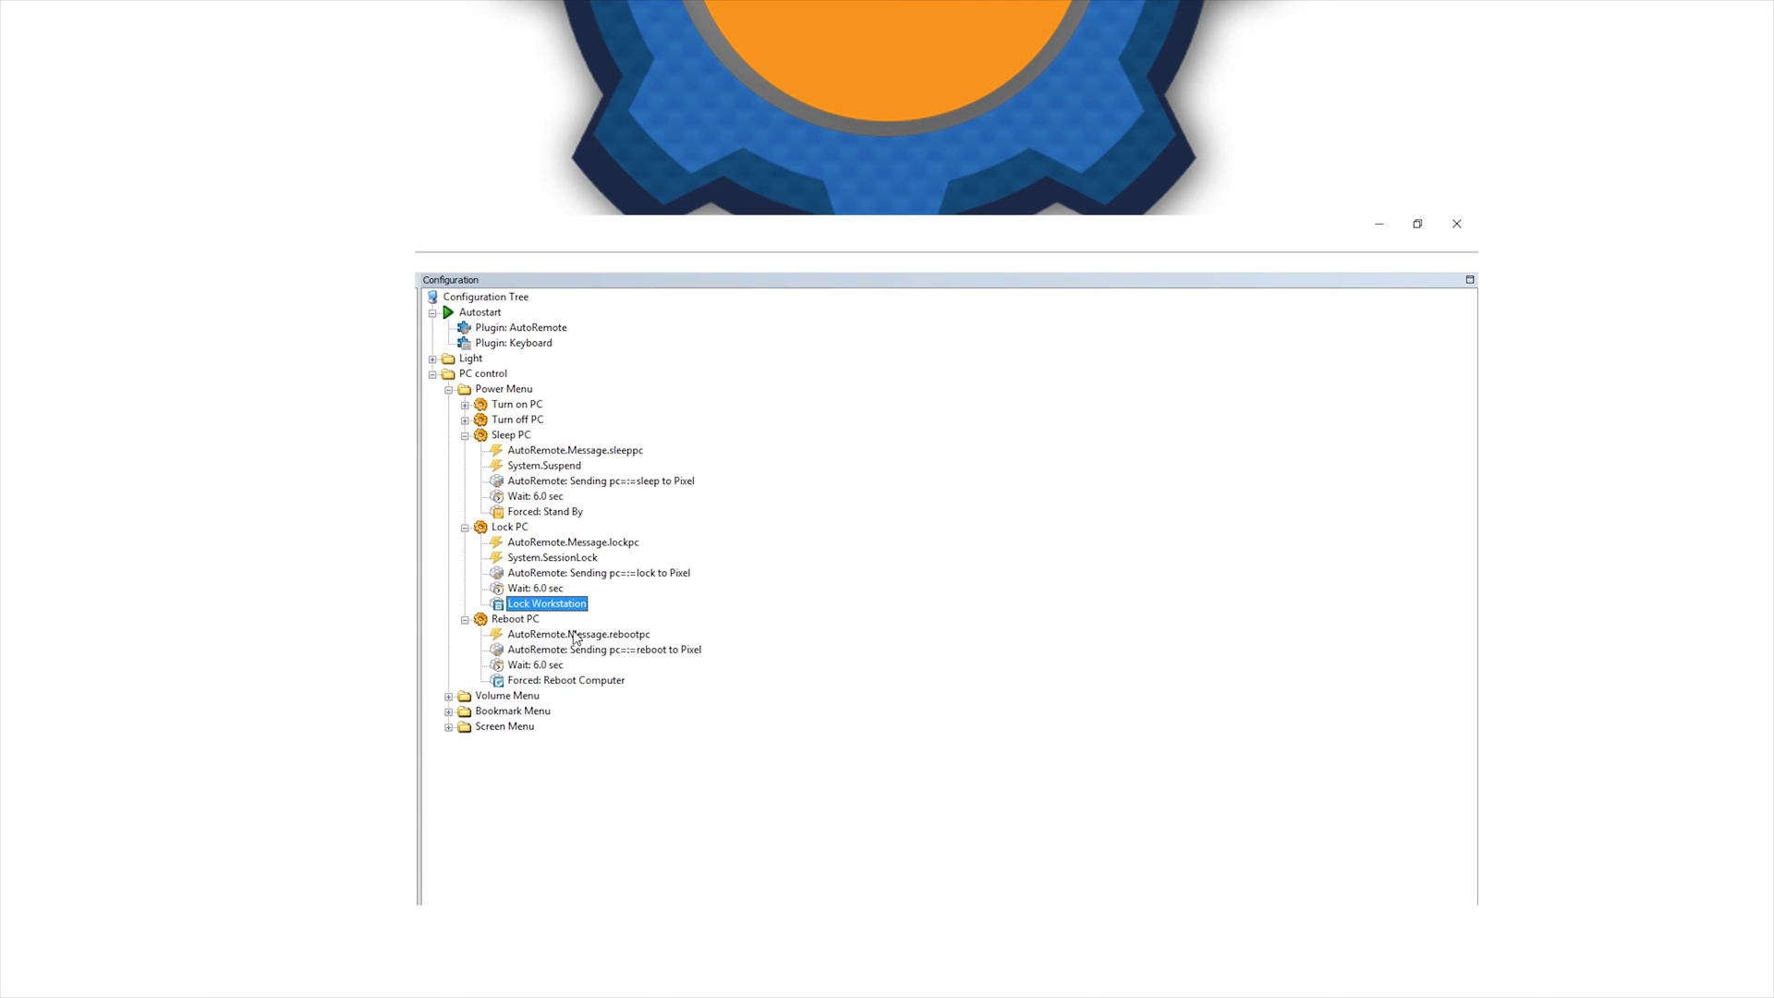
pyautogui.click(578, 634)
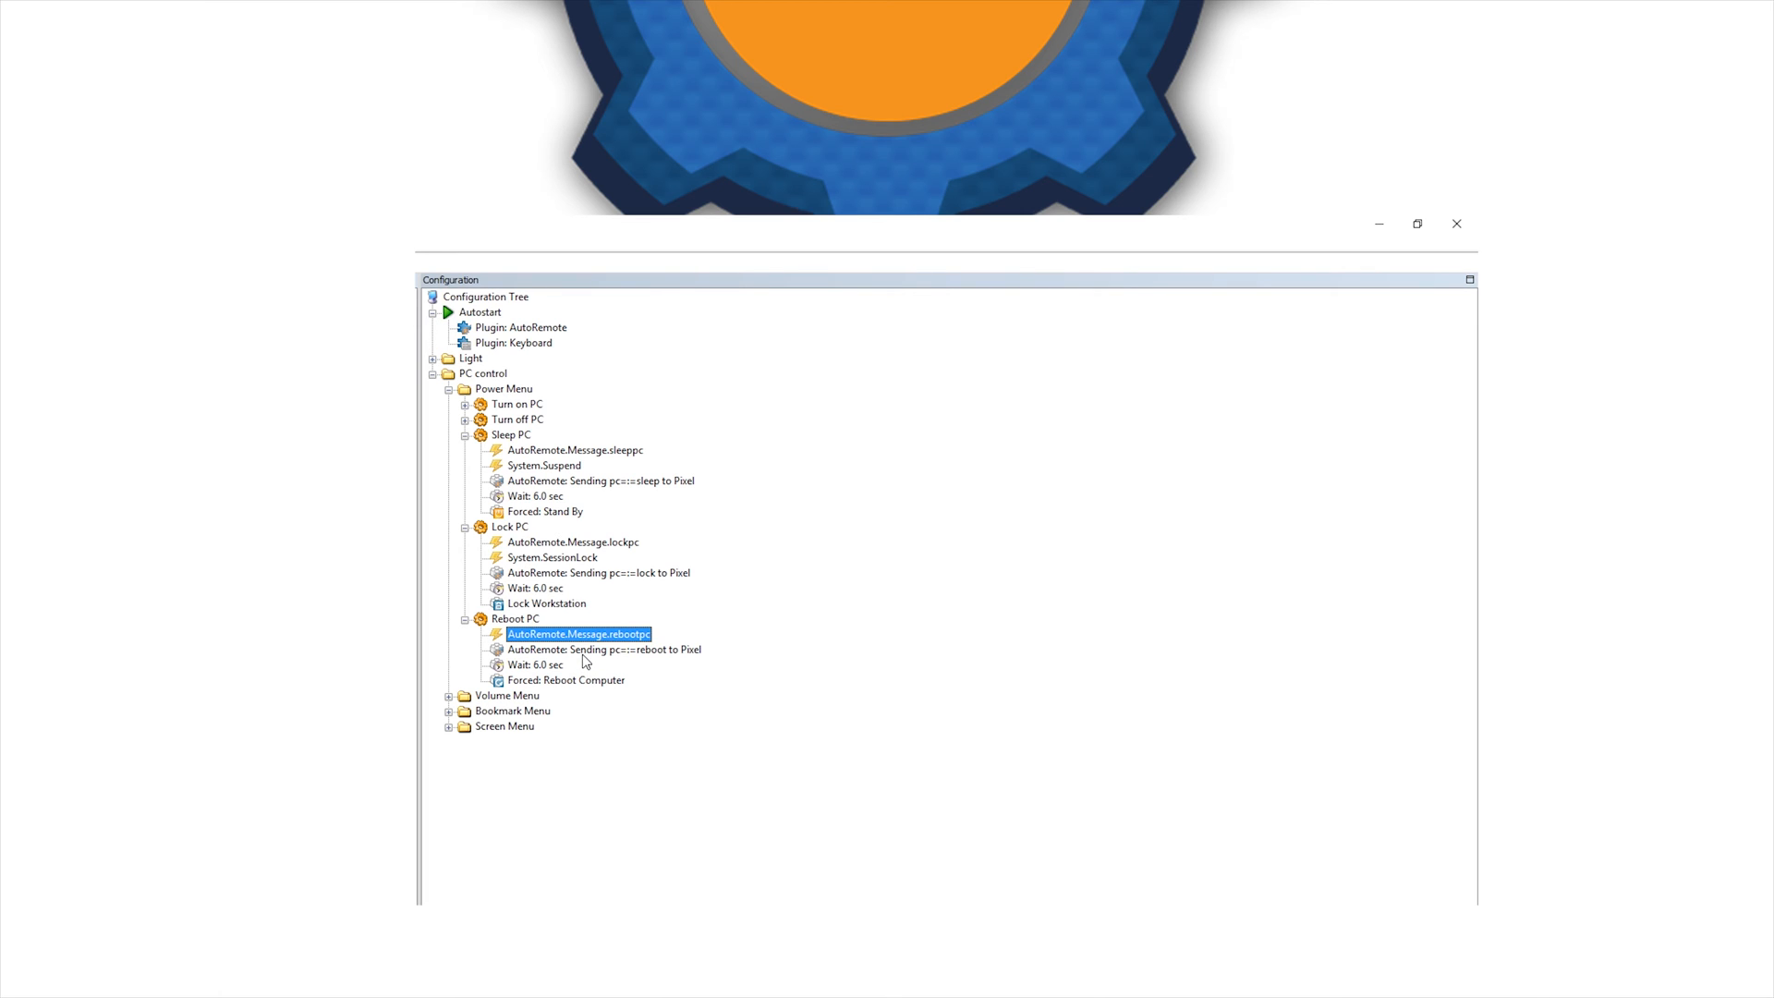
pyautogui.click(536, 666)
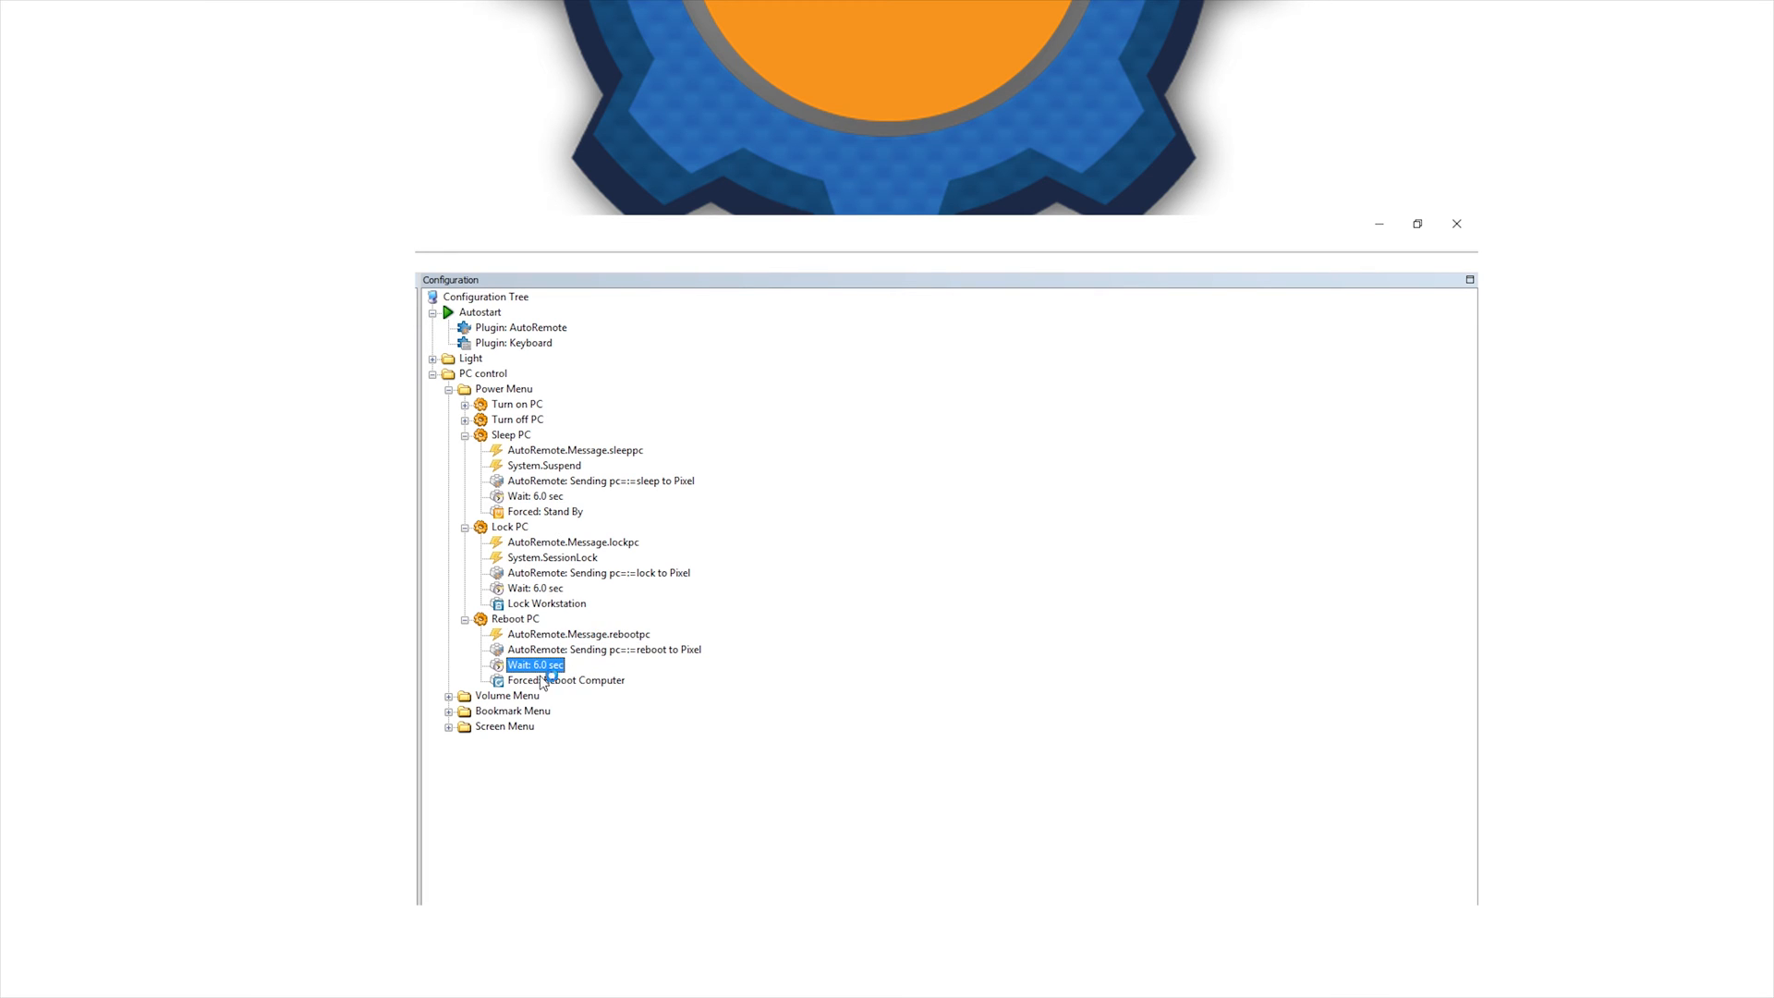
pyautogui.click(566, 680)
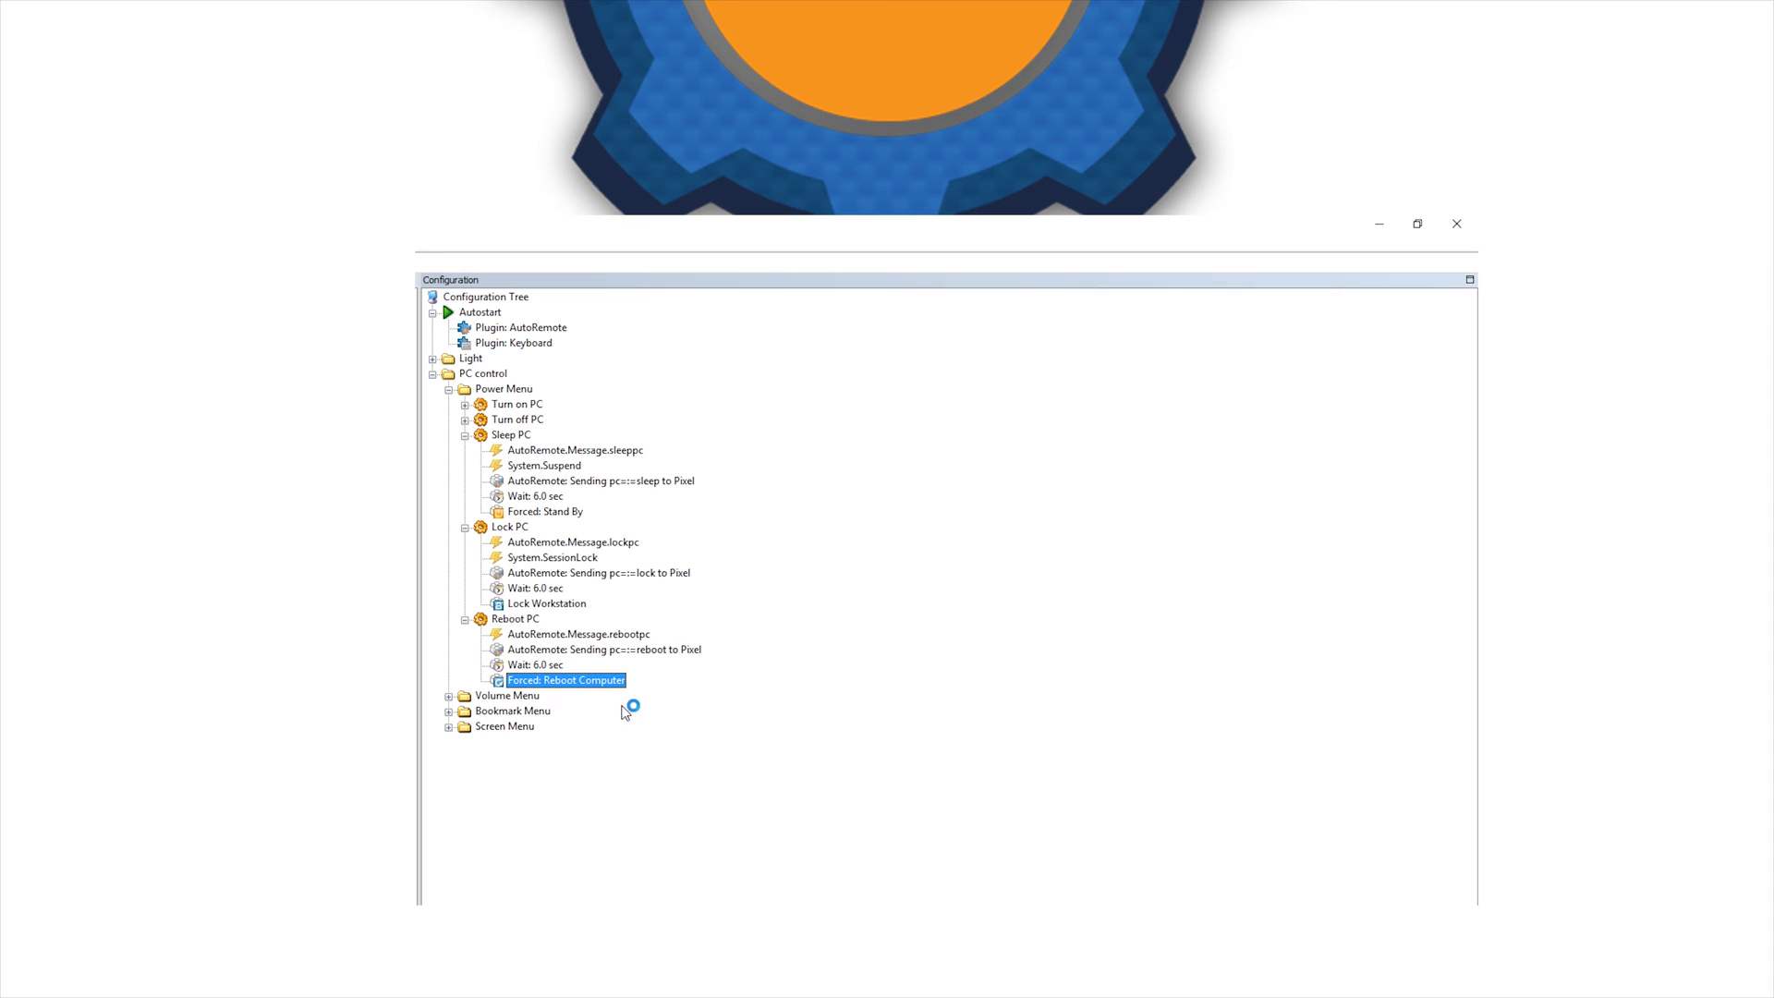
pyautogui.moveTo(472, 441)
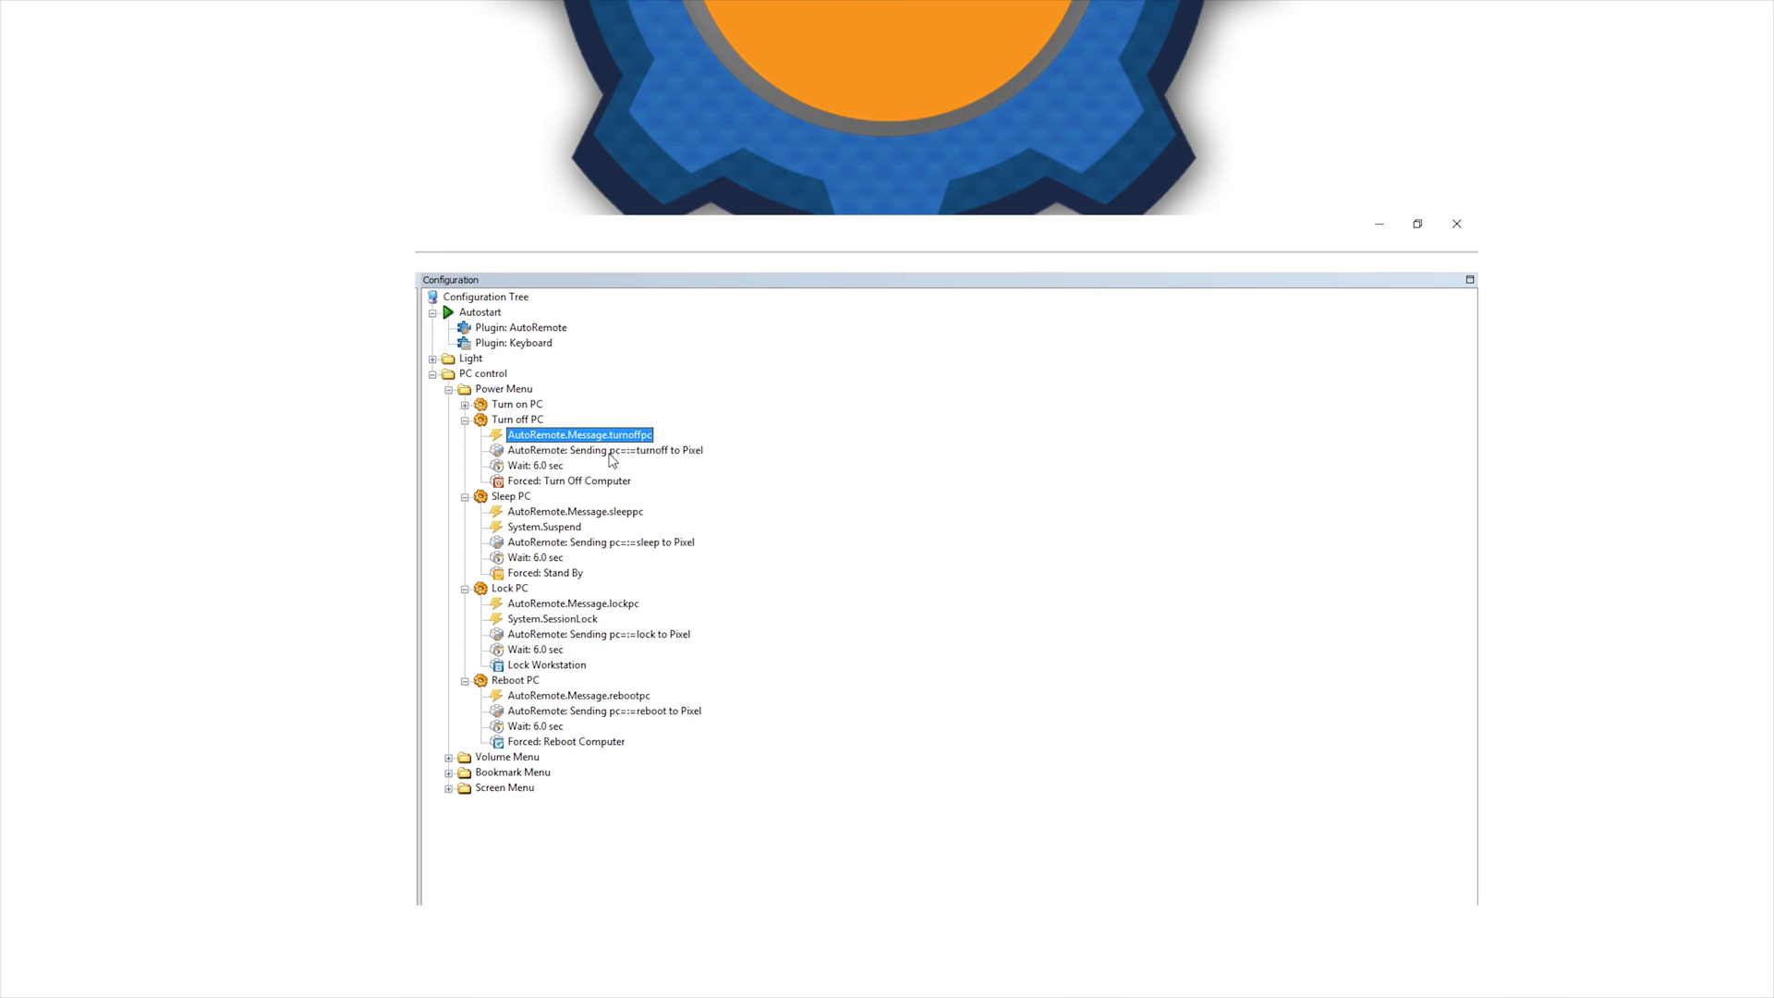
# - Inspect Turn on PC's ResumeAutomatic, OnInitAfterBoot and SessionUnlock triggers, 10-second wait and online reply
pyautogui.click(537, 466)
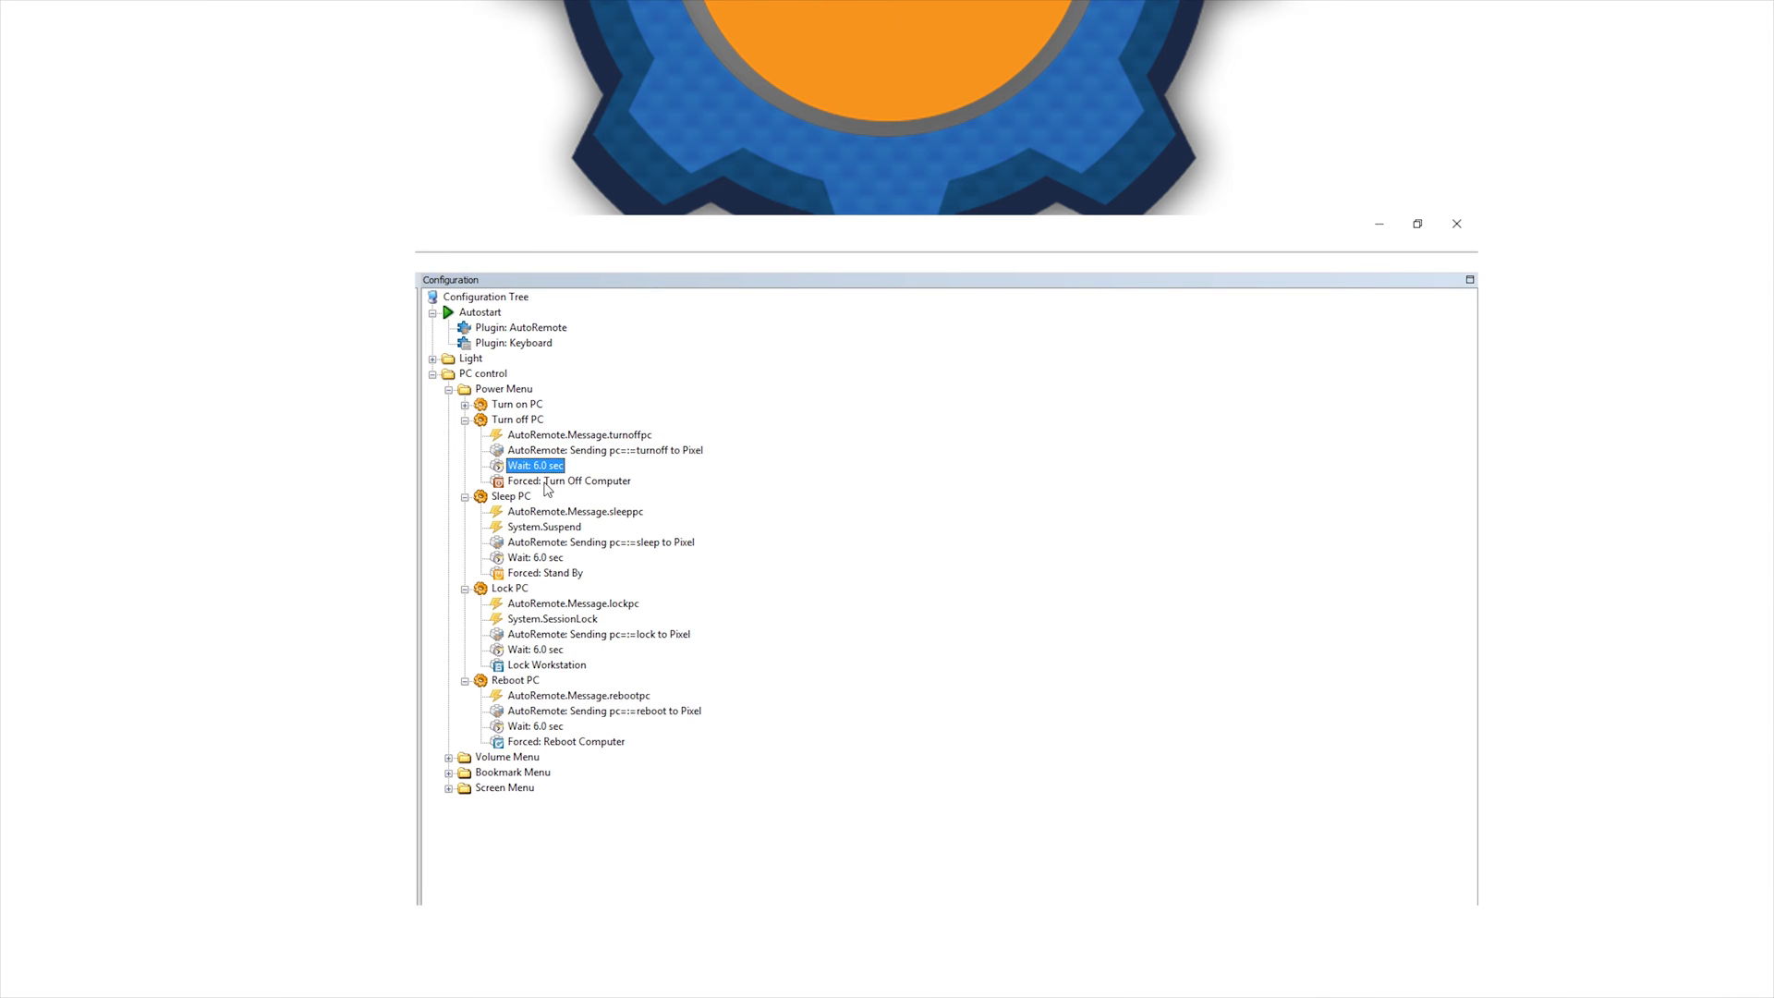
pyautogui.click(466, 405)
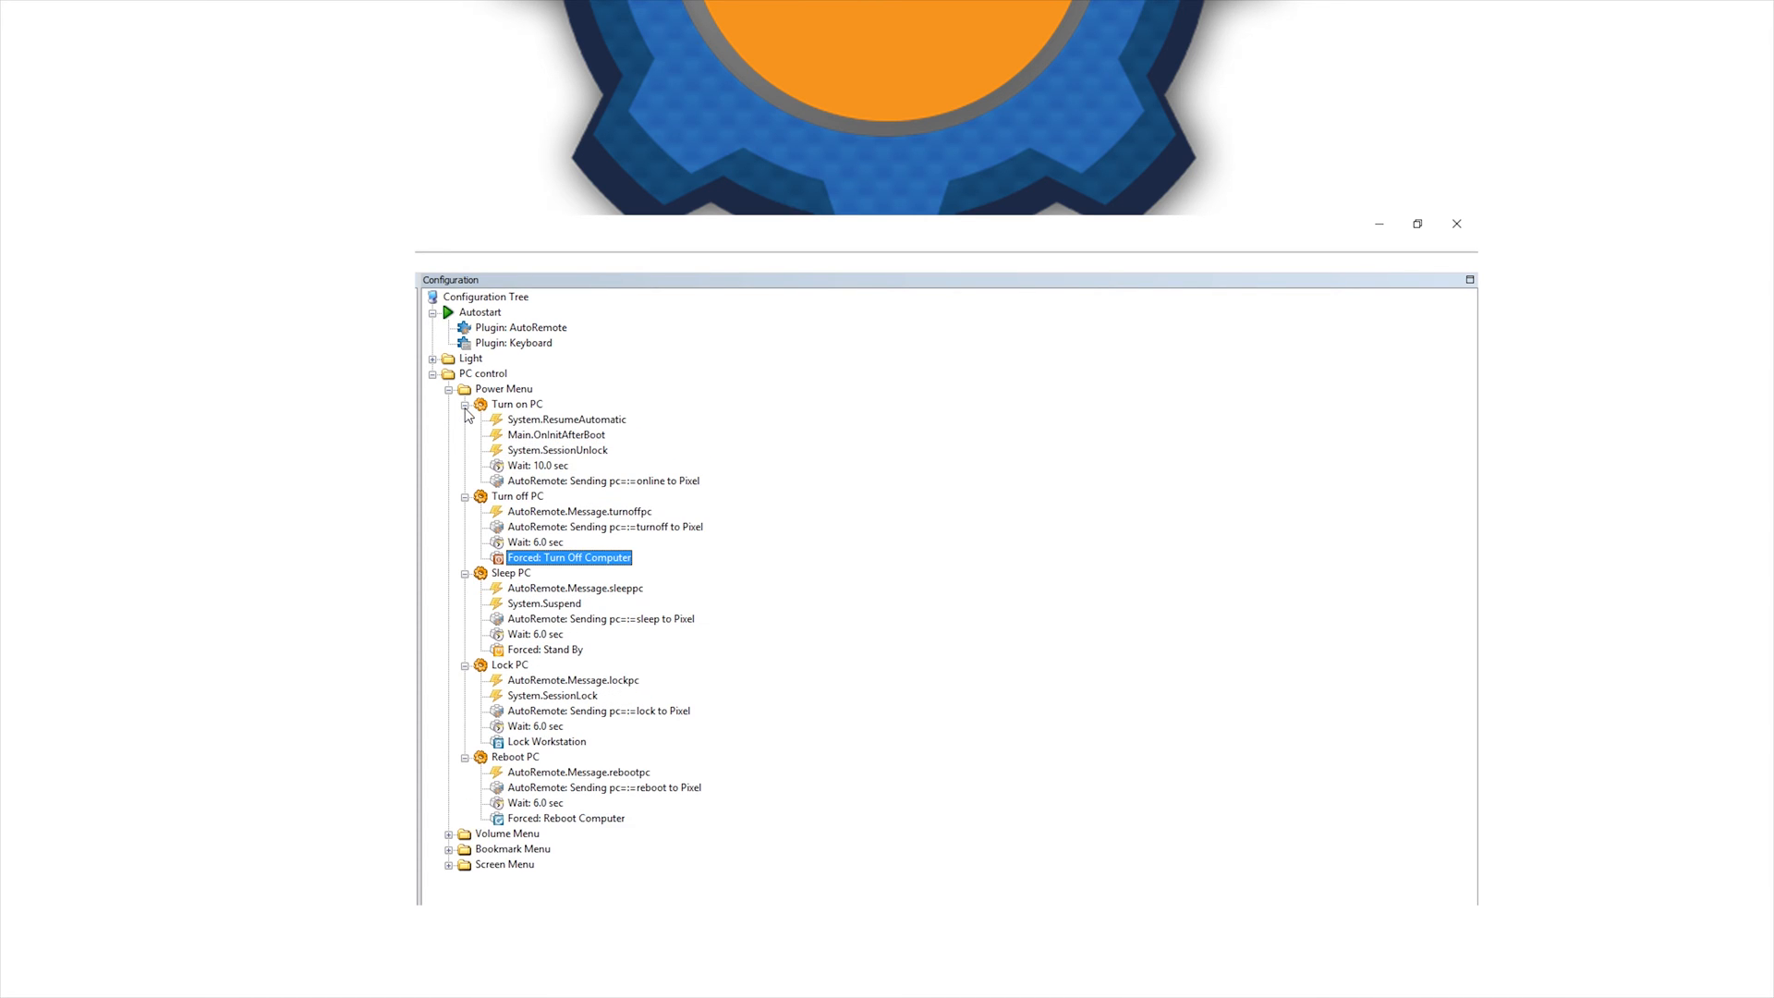
pyautogui.click(567, 419)
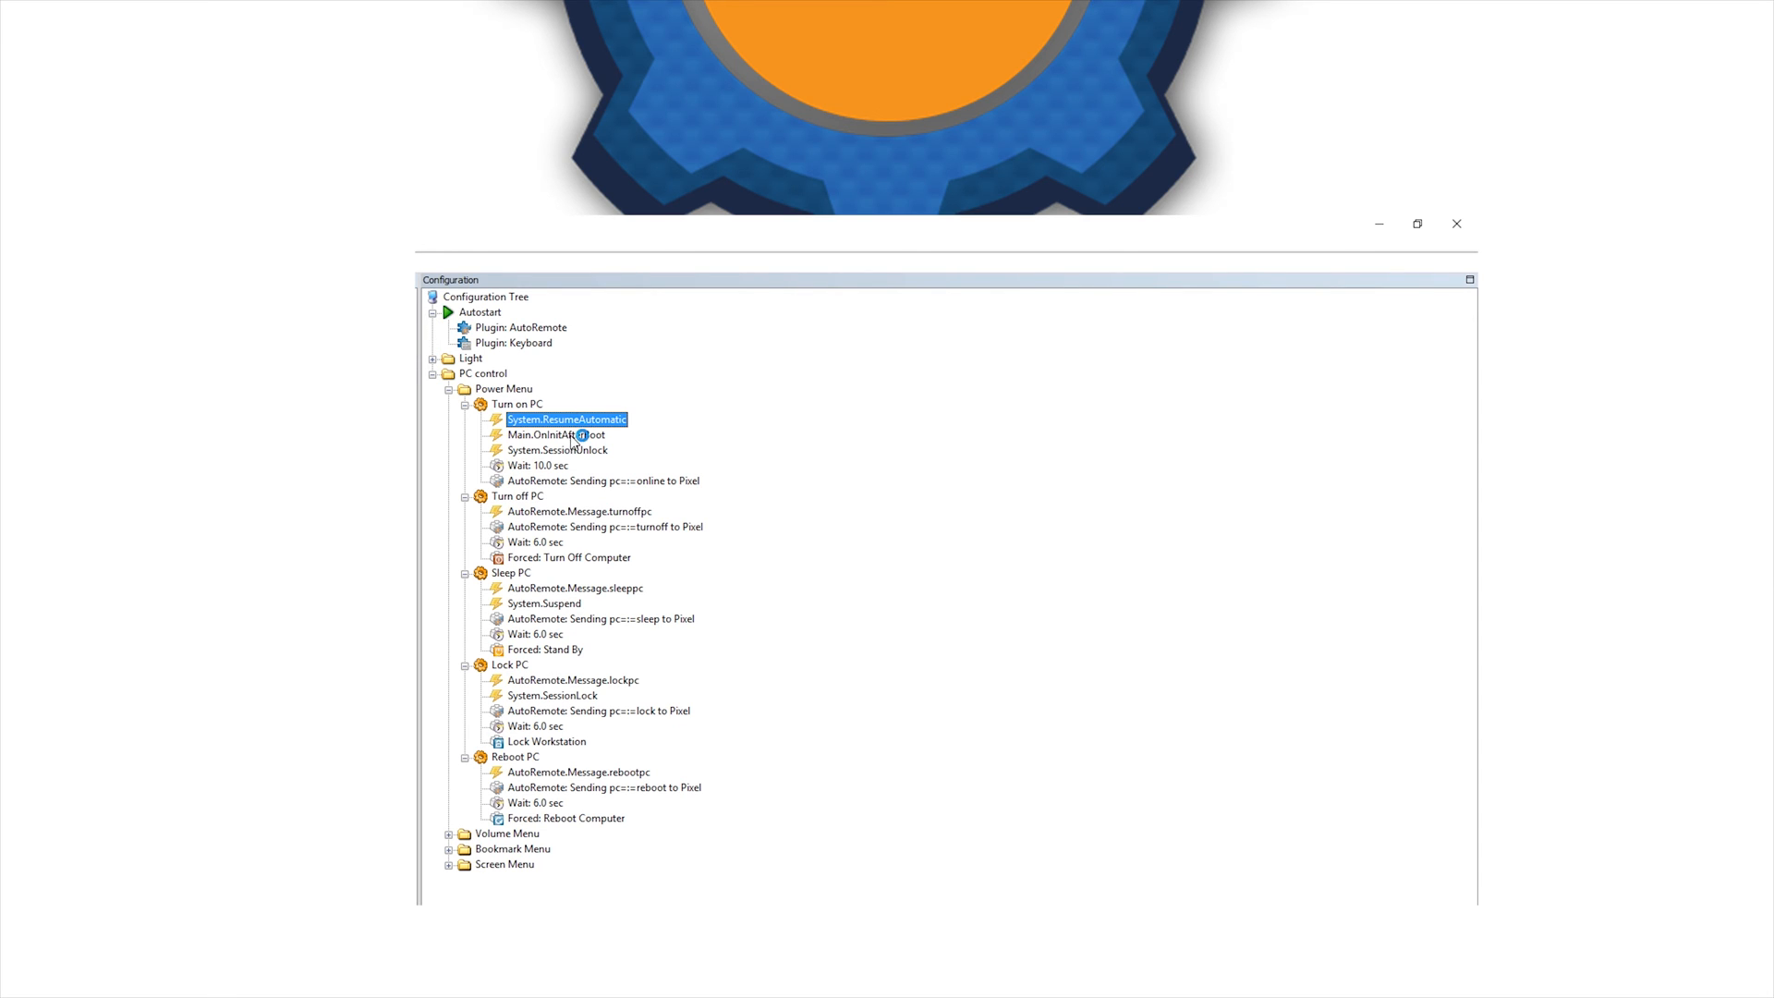
pyautogui.click(557, 434)
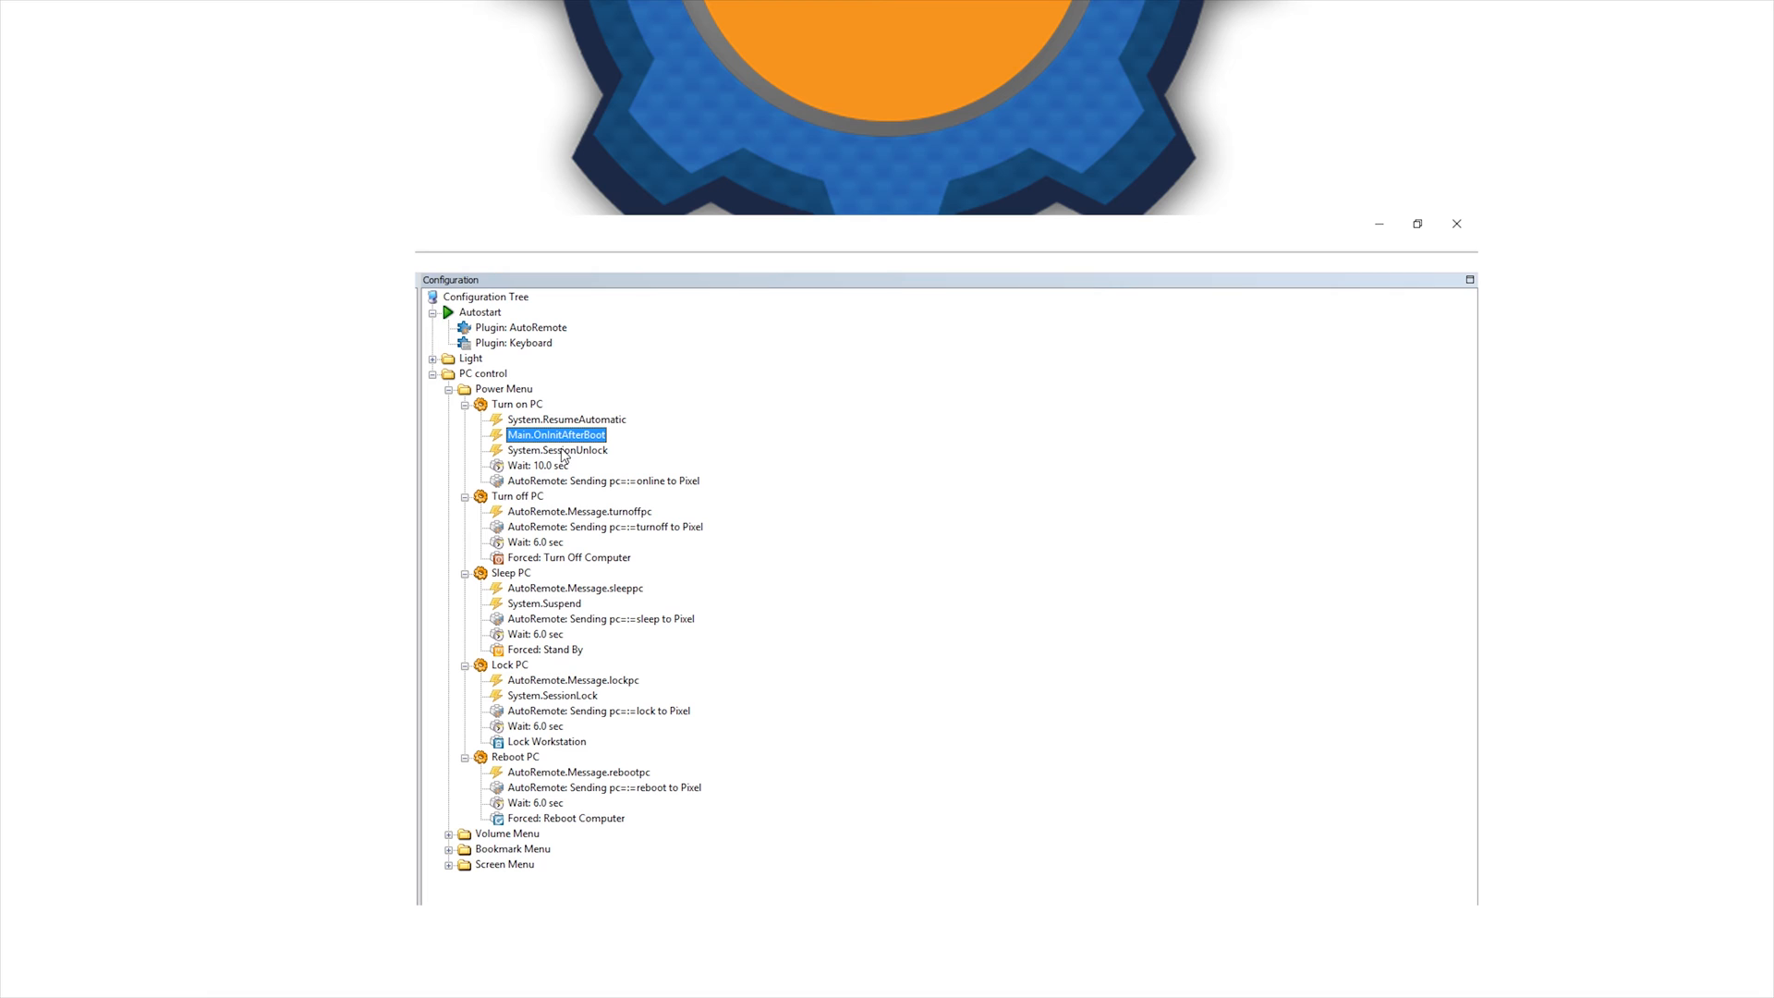
pyautogui.click(556, 449)
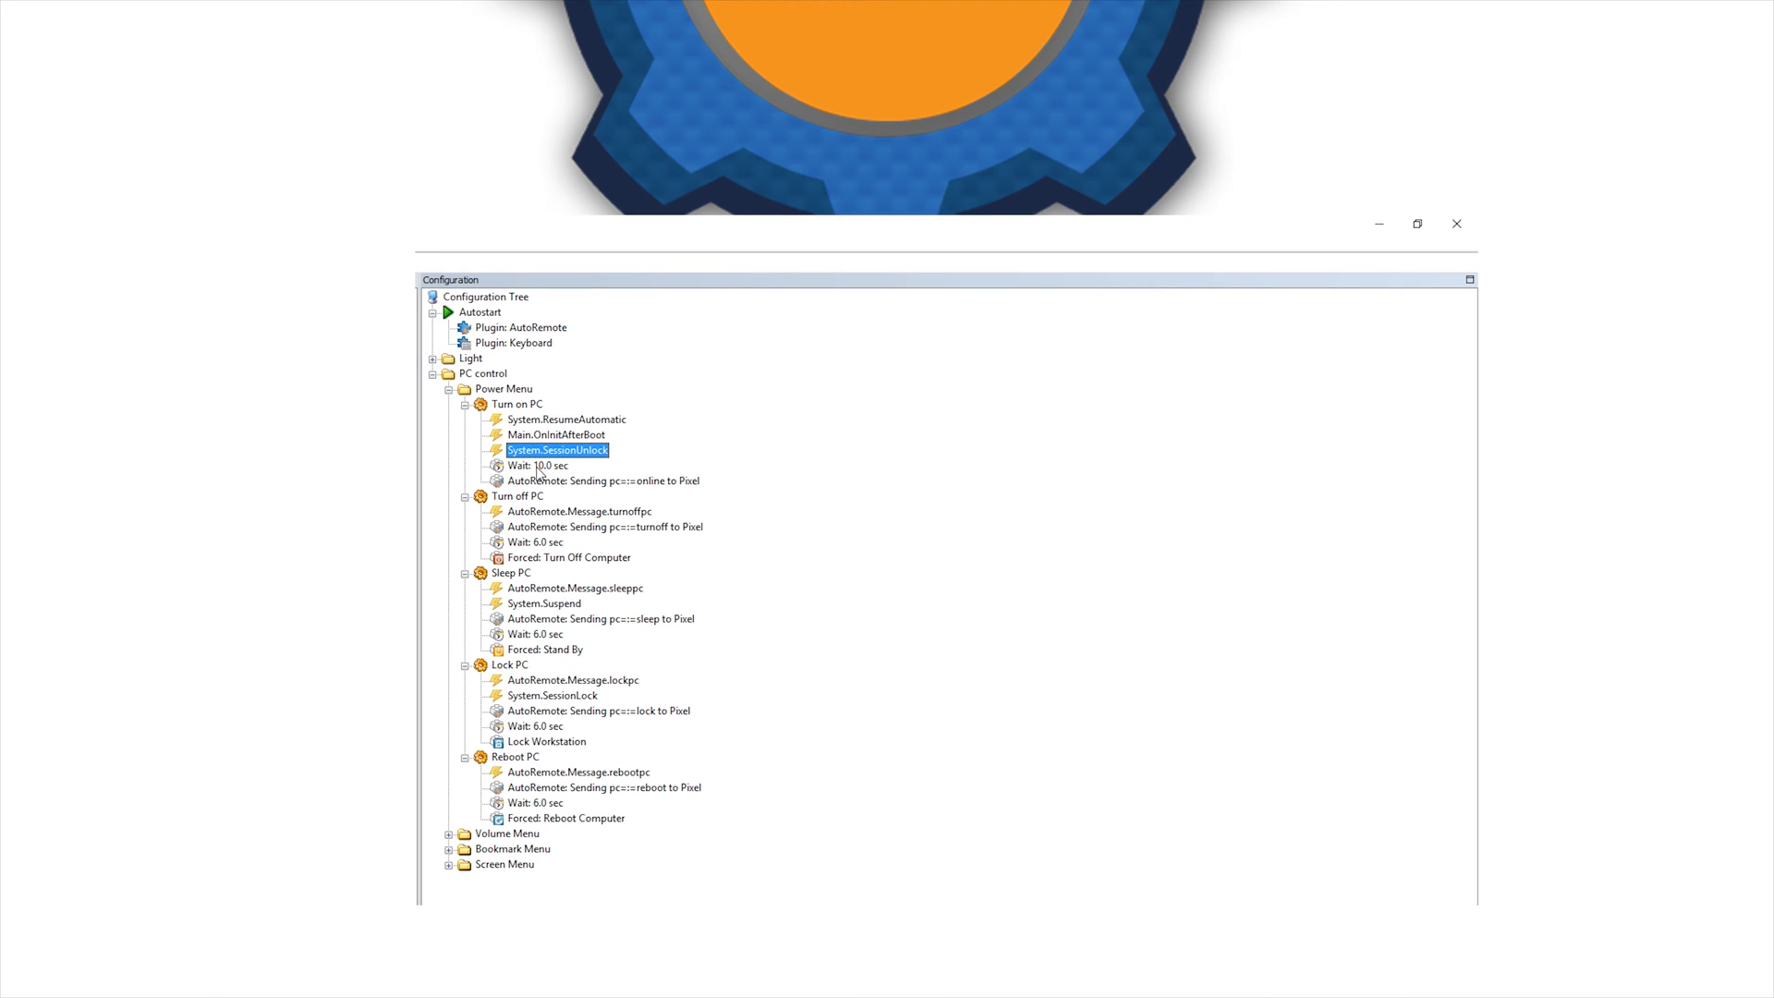
pyautogui.click(547, 466)
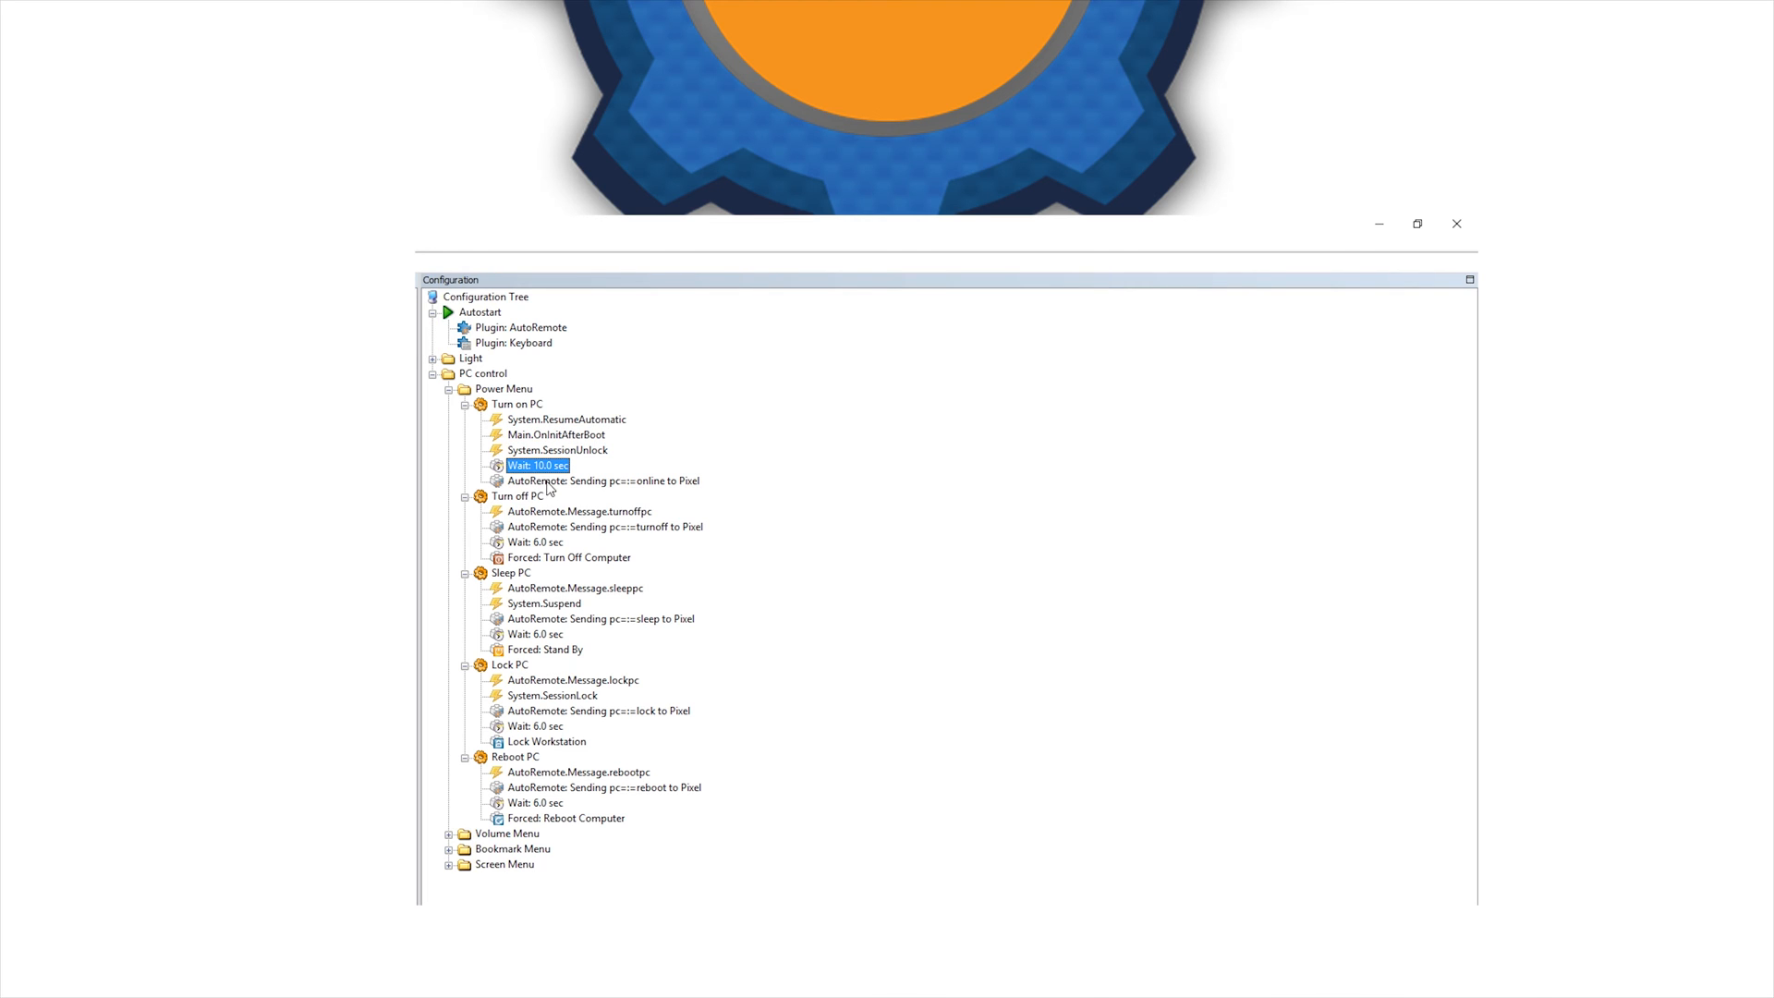
pyautogui.click(603, 480)
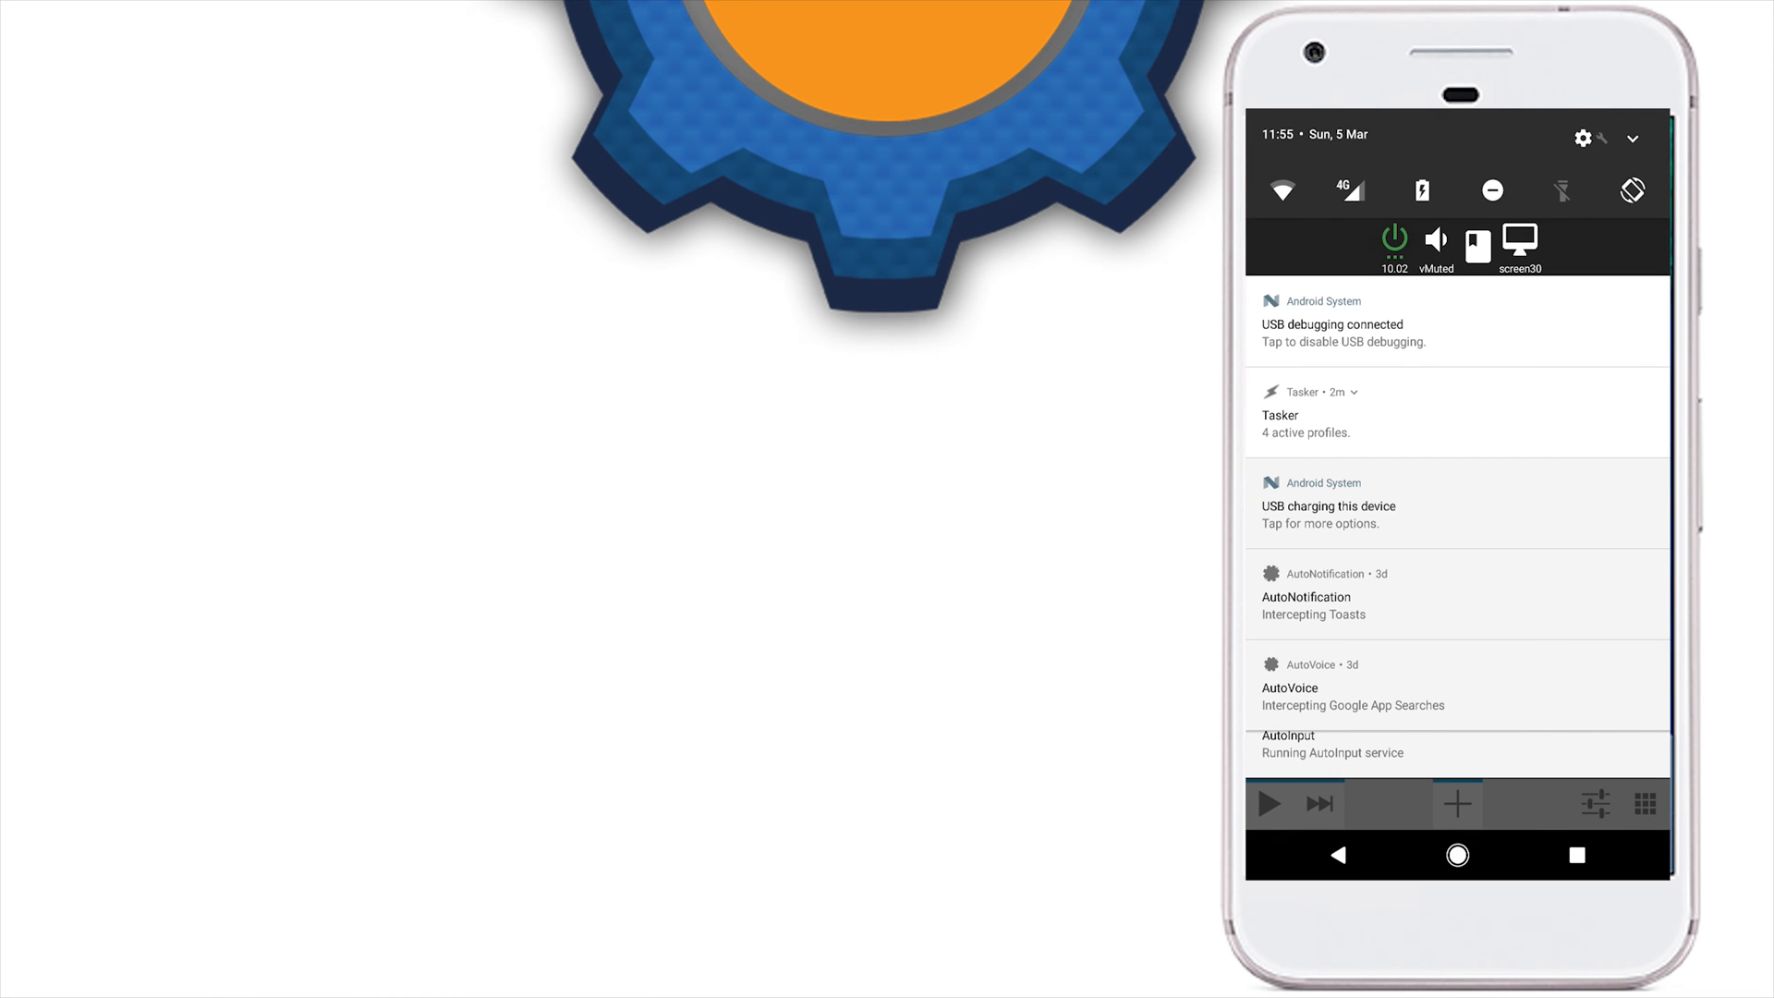
# - Show the AutoNotification power-menu row with the PC's power, volume and screen status
pyautogui.click(1394, 246)
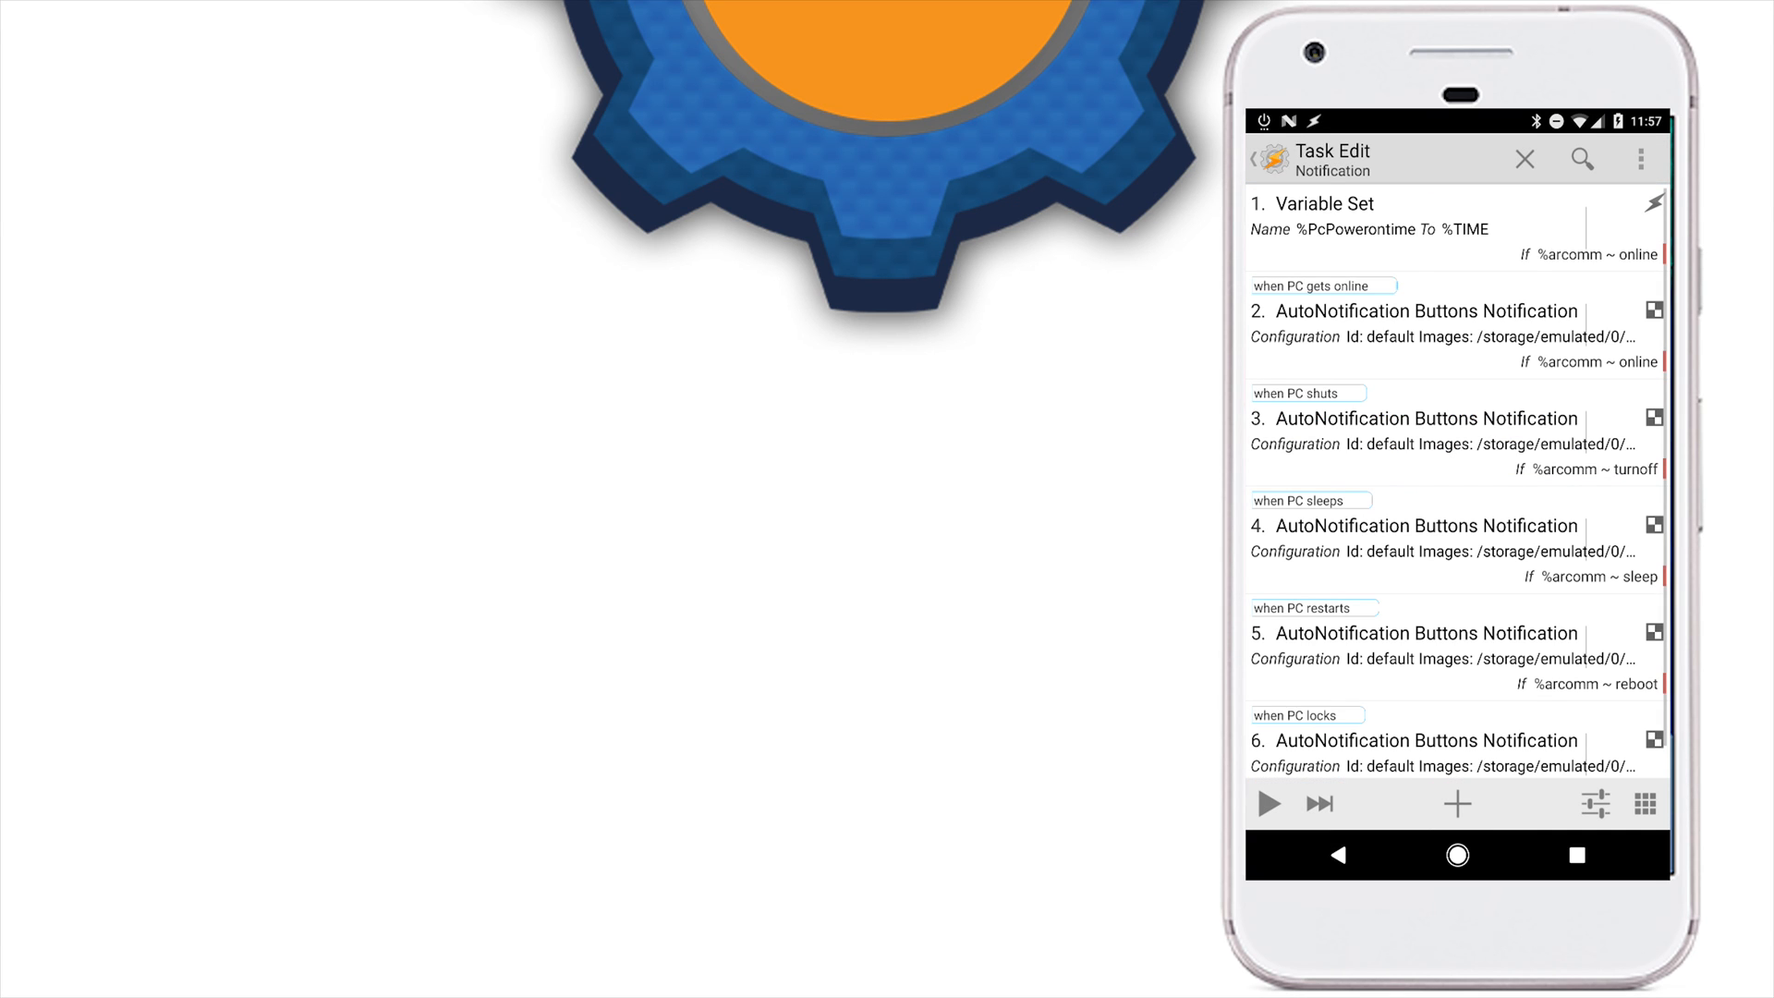
pyautogui.click(1456, 634)
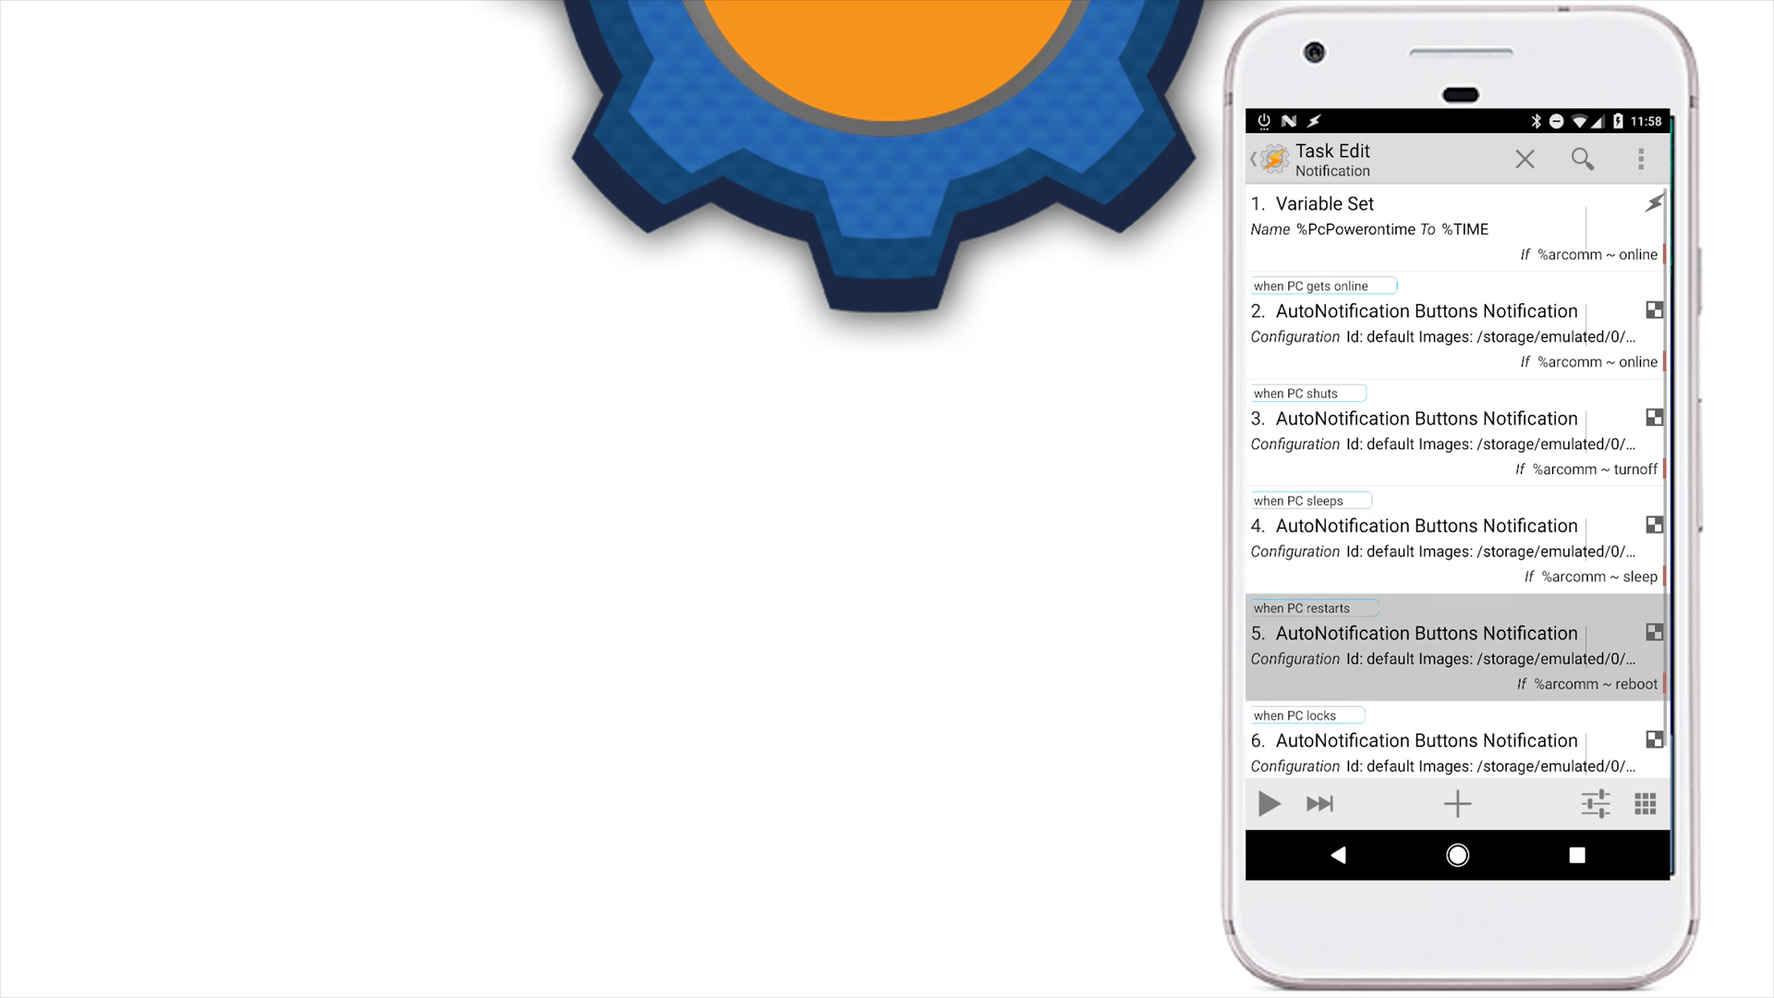